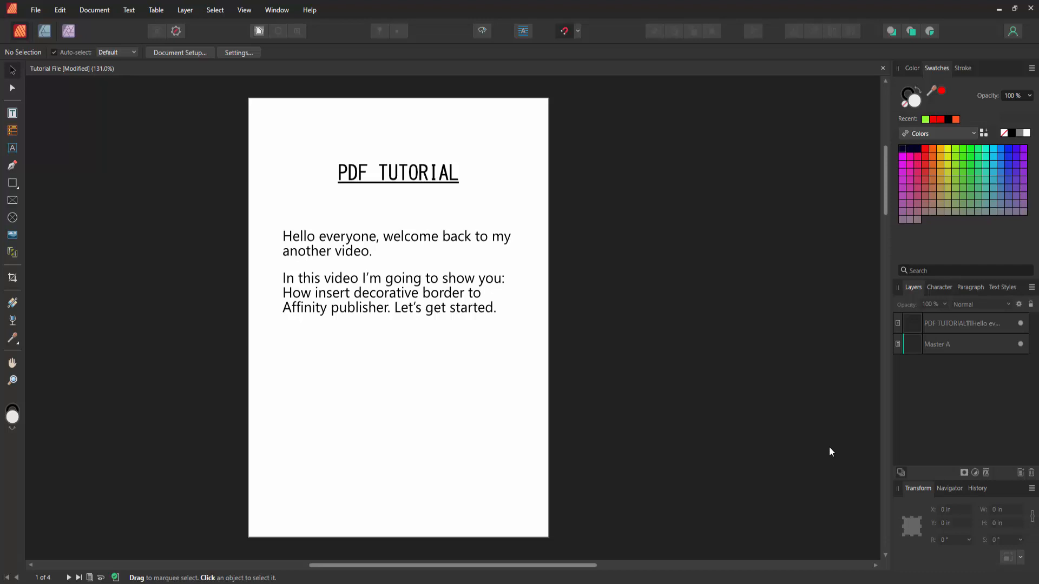
{"action": "mouse_move", "coordinate": [232, 231]}
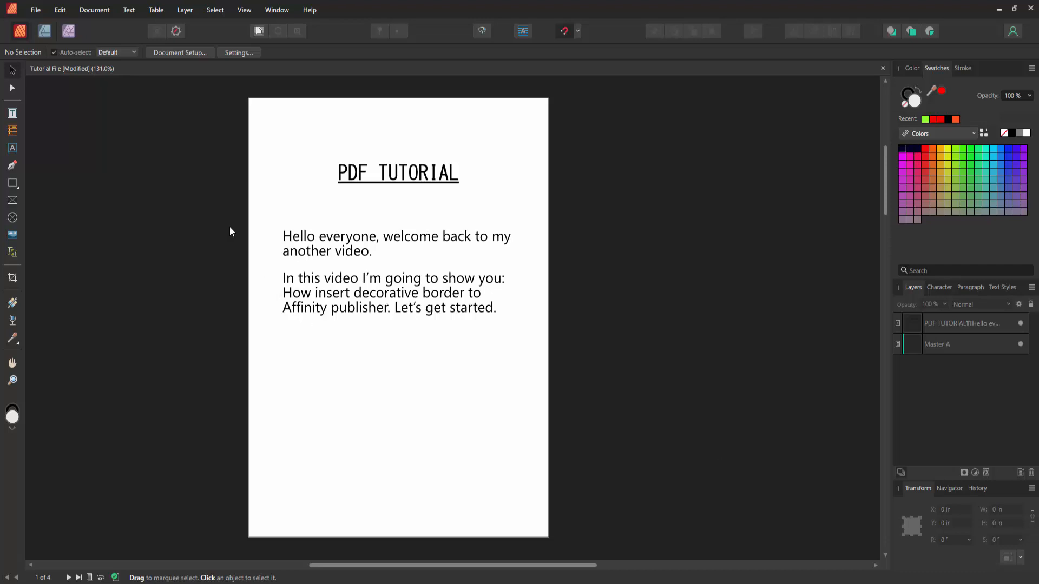
Step: Show the Pages panel via the Window menu to reach Master A
{"action": "left_click", "coordinate": [277, 9]}
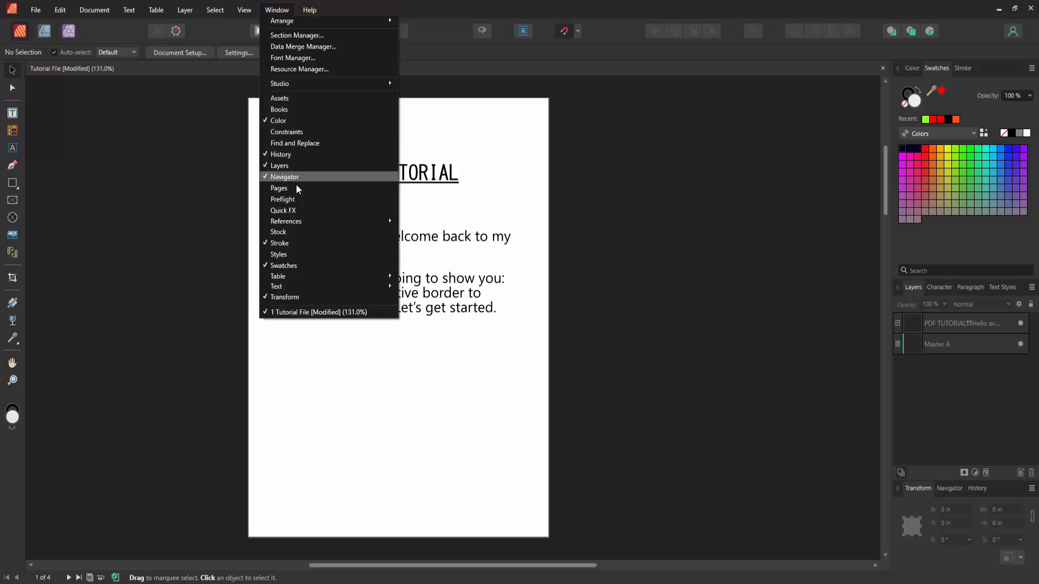
{"action": "left_click", "coordinate": [279, 188]}
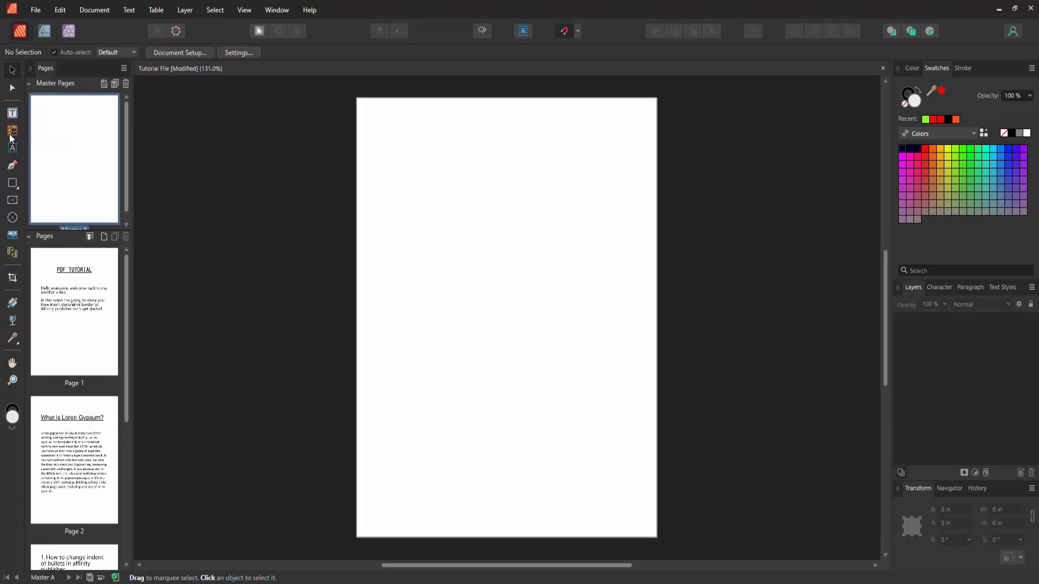
Step: Activate the Frame Text Tool, ready to drag a frame inset from the page edges
{"action": "left_click", "coordinate": [11, 113]}
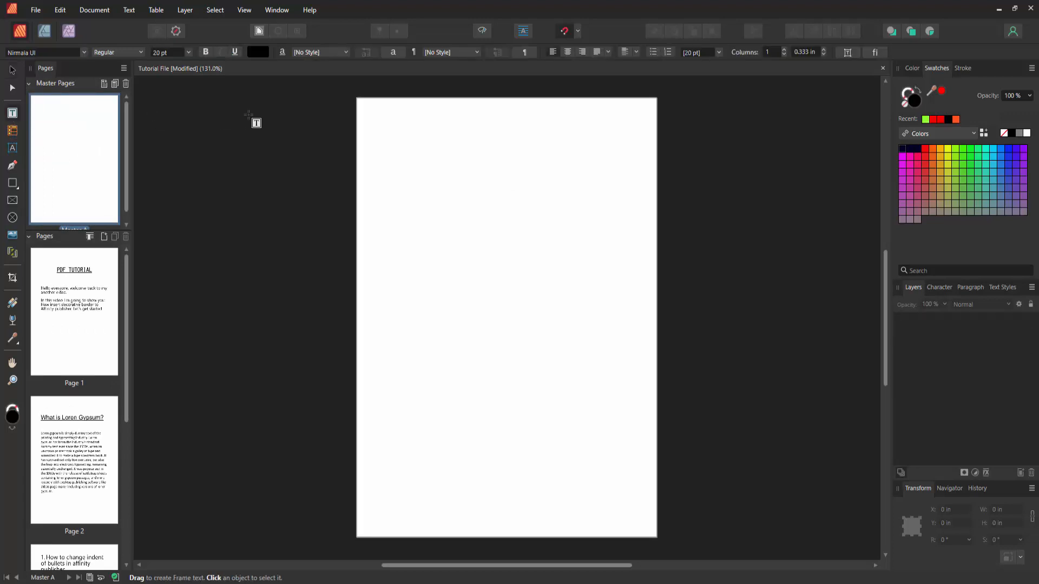
{"action": "mouse_move", "coordinate": [361, 140]}
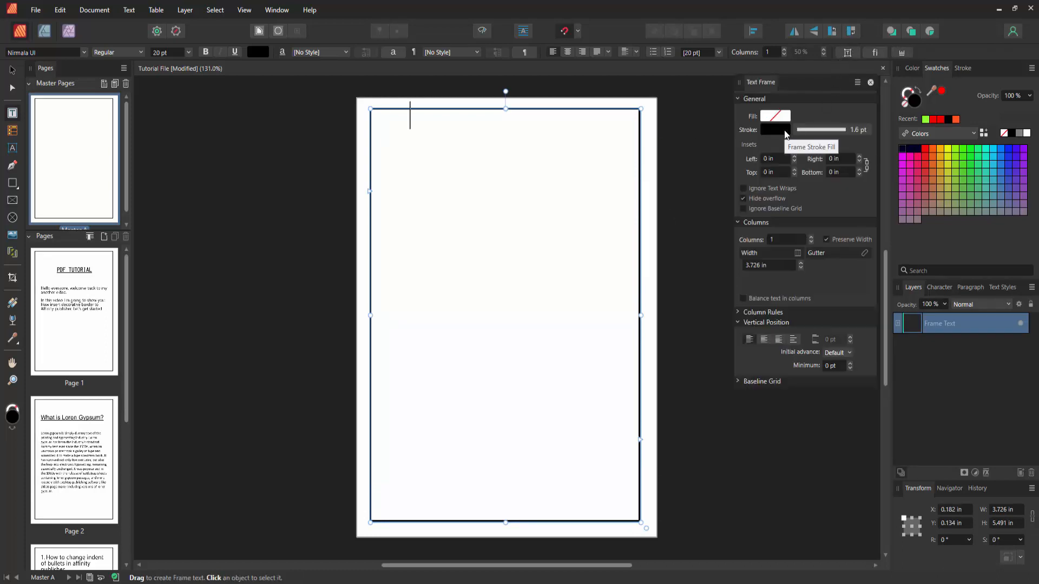
Step: Set the frame's stroke to red 4 pt in the Text Frame panel and dismiss it
{"action": "left_click", "coordinate": [775, 130]}
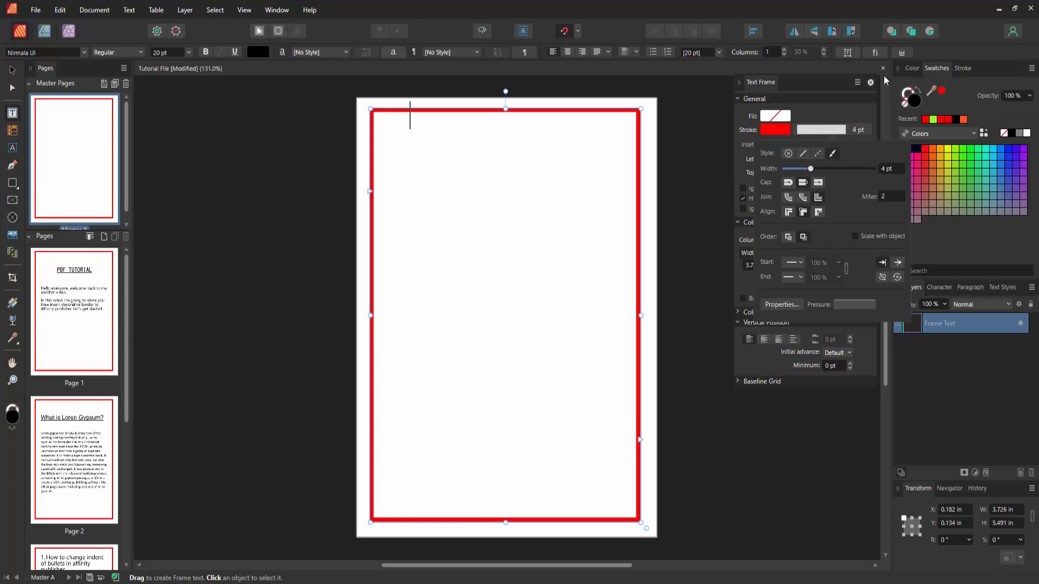
{"action": "left_click", "coordinate": [870, 82]}
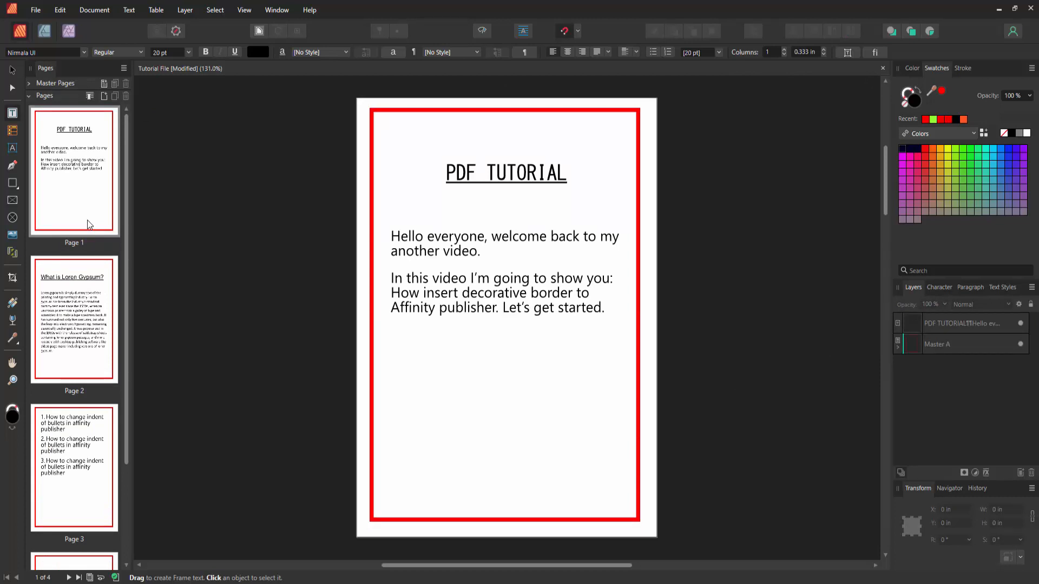
{"action": "mouse_move", "coordinate": [88, 220]}
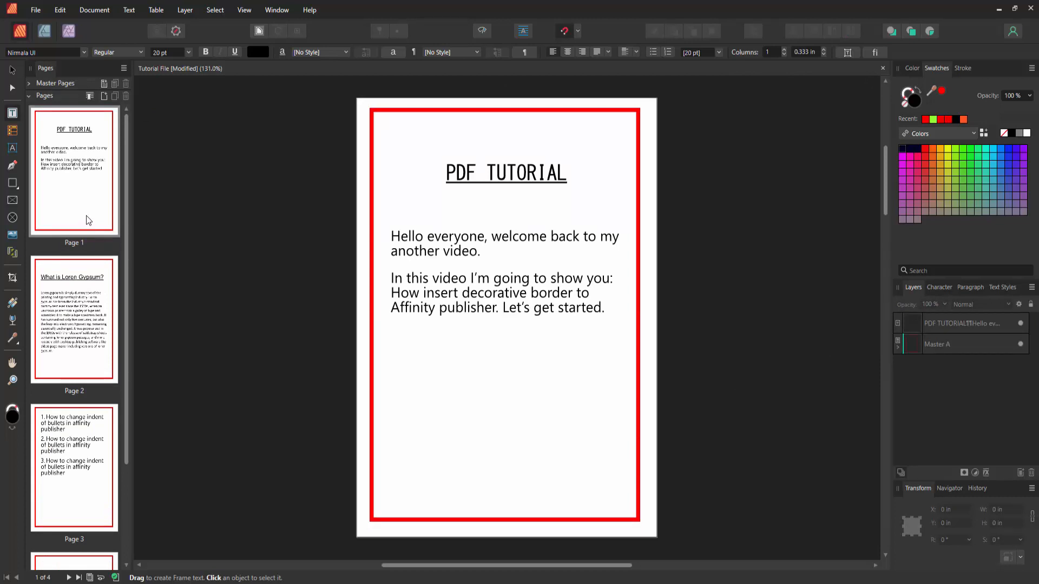